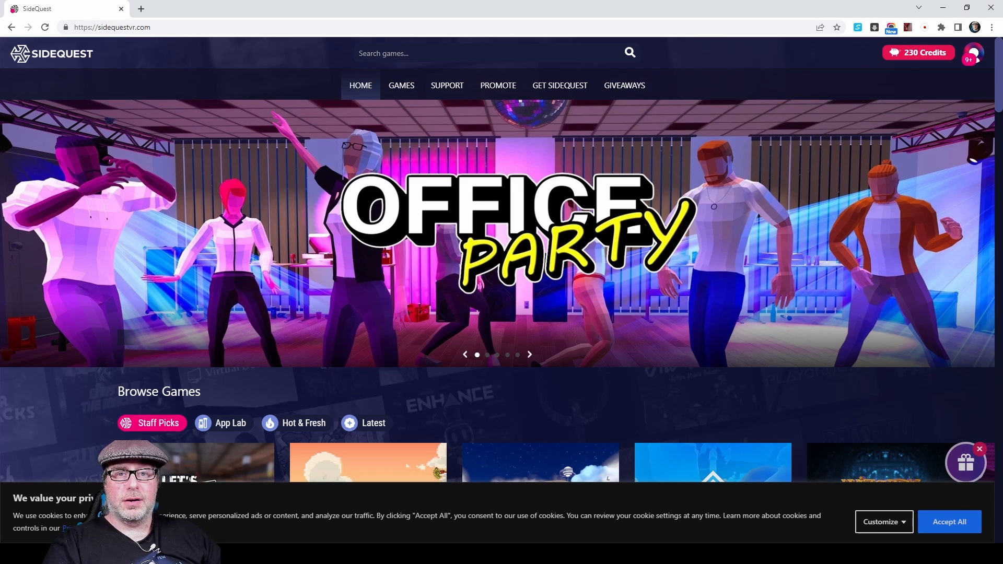
Step: Open the GET SIDEQUEST download page with Easy and Advanced Installer options
click(560, 85)
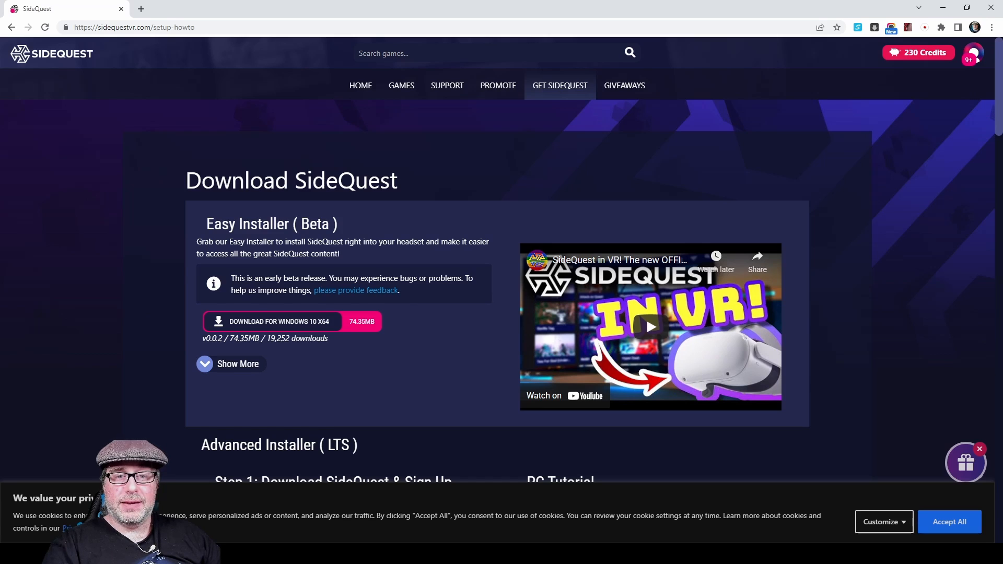
Step: Expand the Easy Installer list to show Windows, Windows setup, macOS, M1/ARM and Linux downloads
click(229, 363)
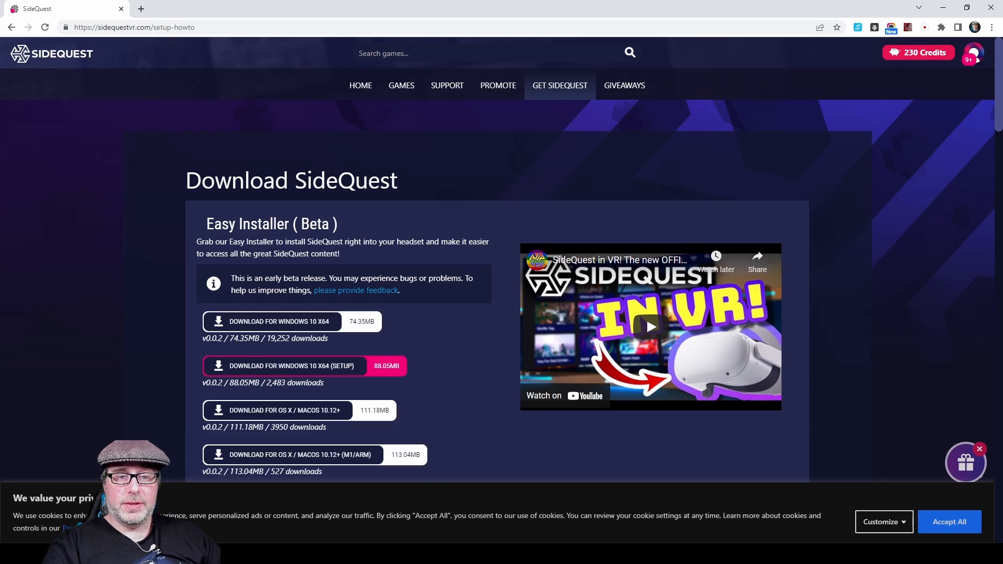
scroll(down, 3)
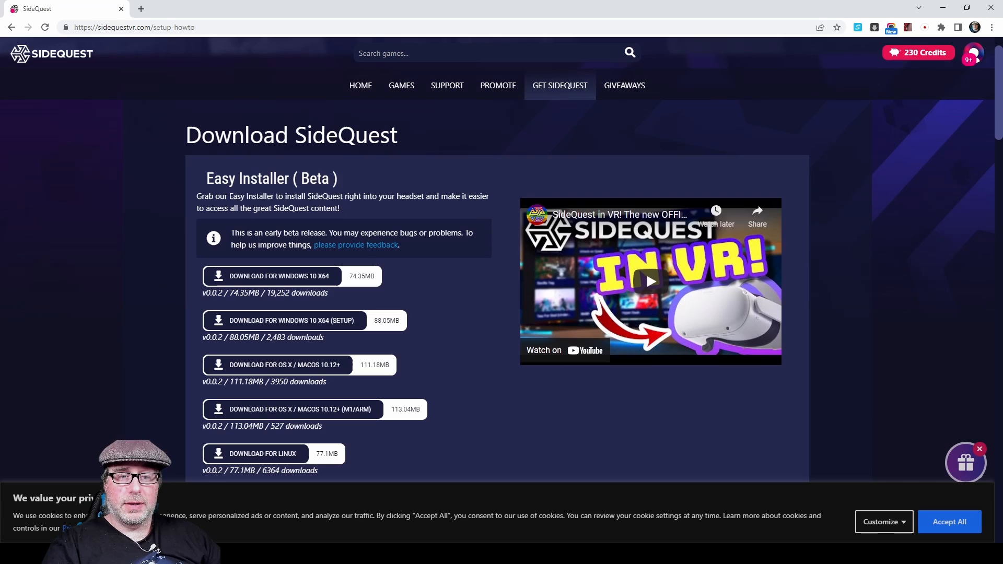
mouse_move(288, 365)
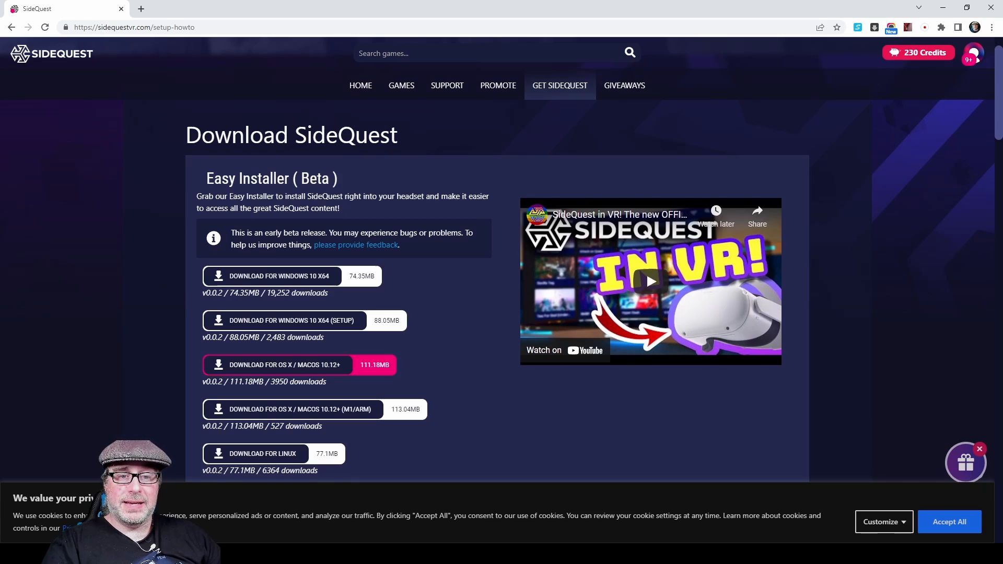
scroll(down, 3)
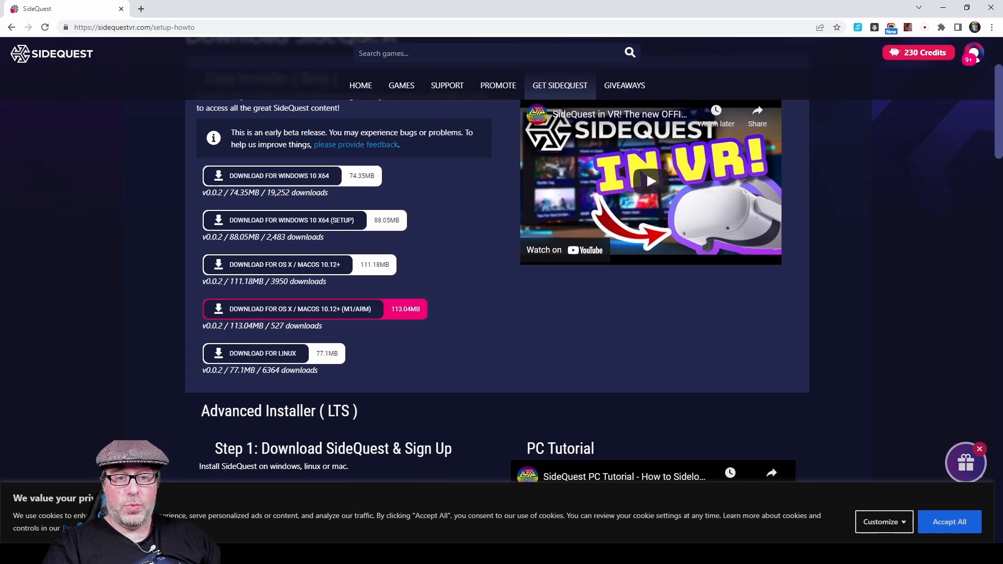
mouse_move(270, 353)
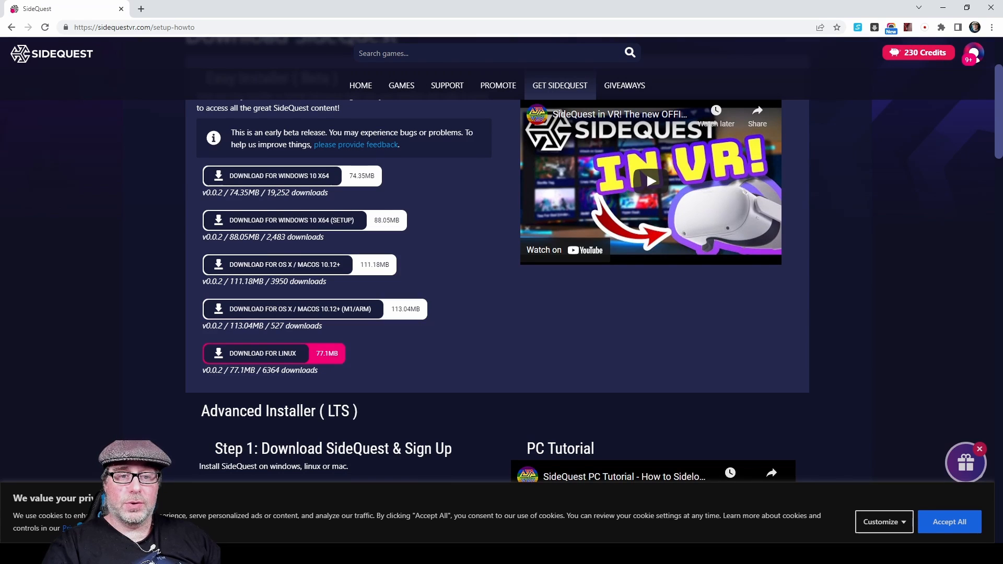
scroll(down, 3)
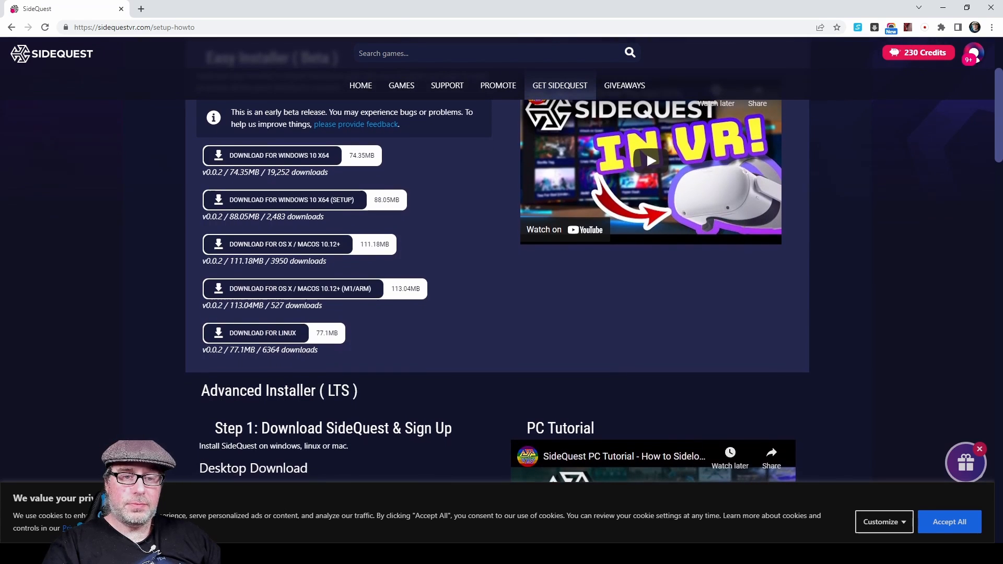
Step: Expand Advanced Installer (LTS) desktop downloads to show Windows, macOS, M1/ARM, Linux and Google Play
scroll(down, 3)
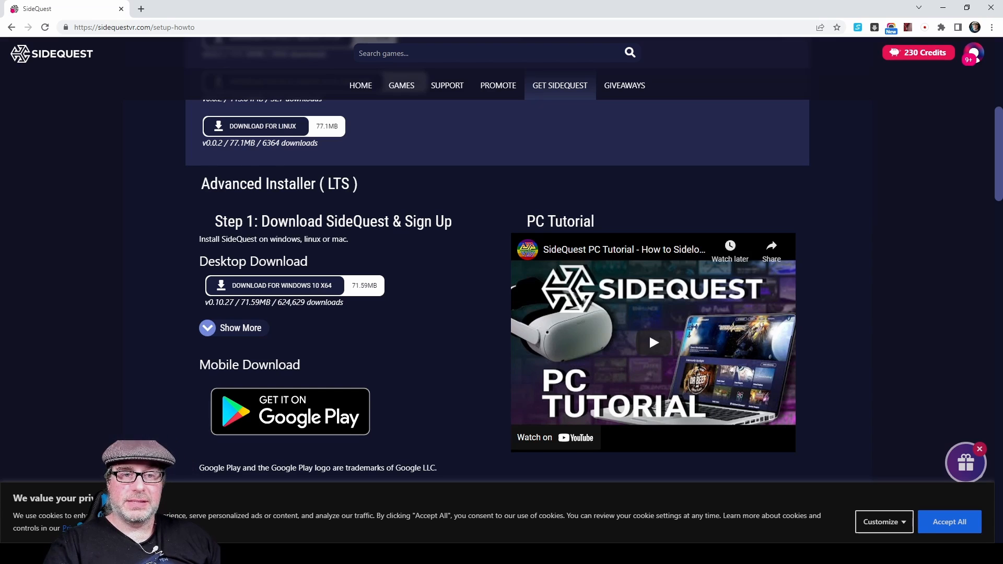
click(233, 328)
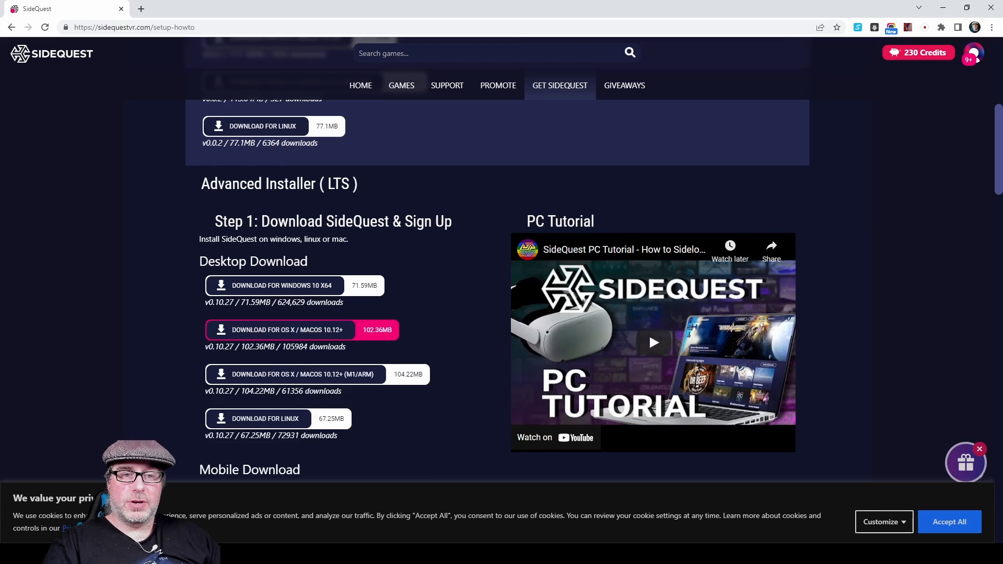
mouse_move(294, 285)
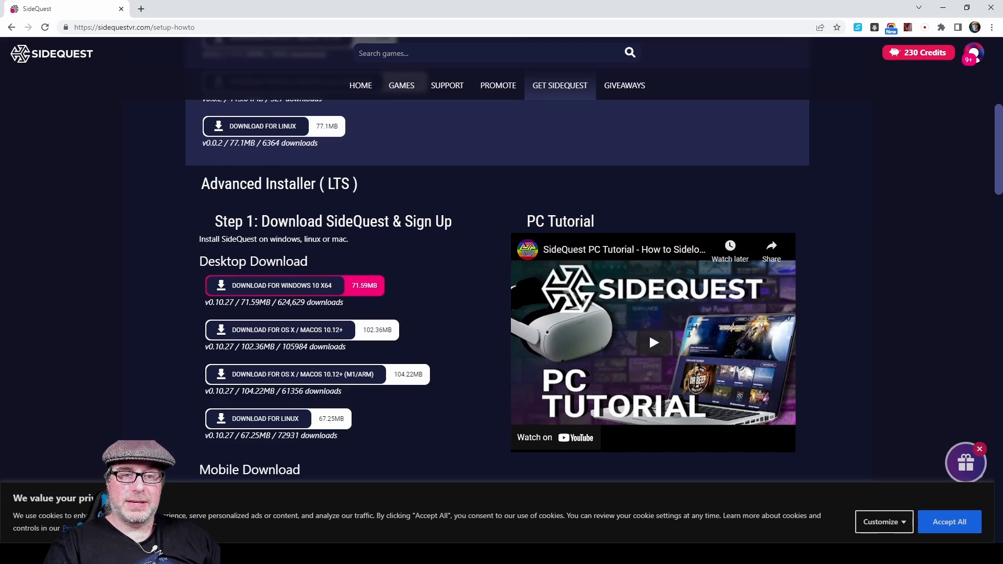
mouse_move(301, 330)
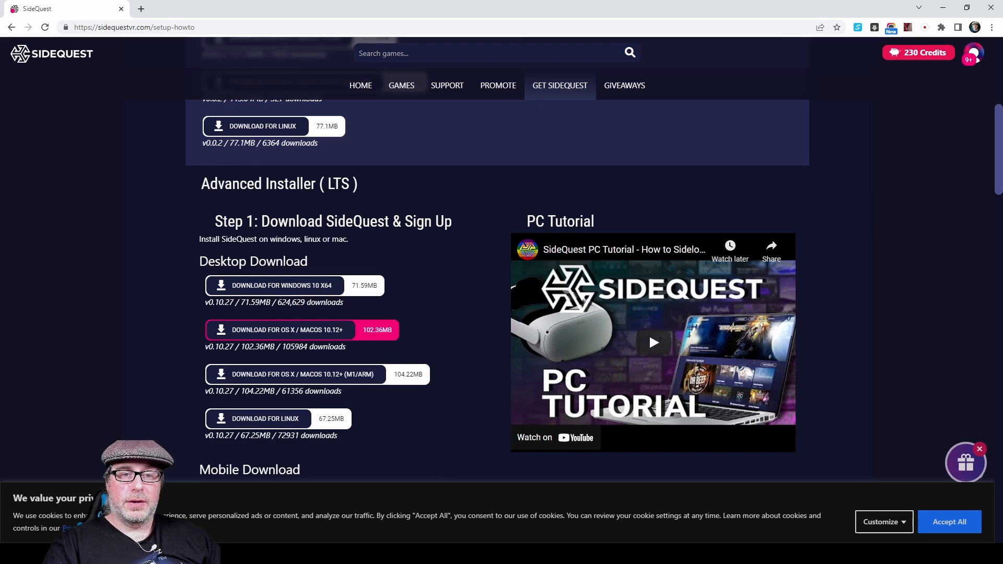
mouse_move(305, 374)
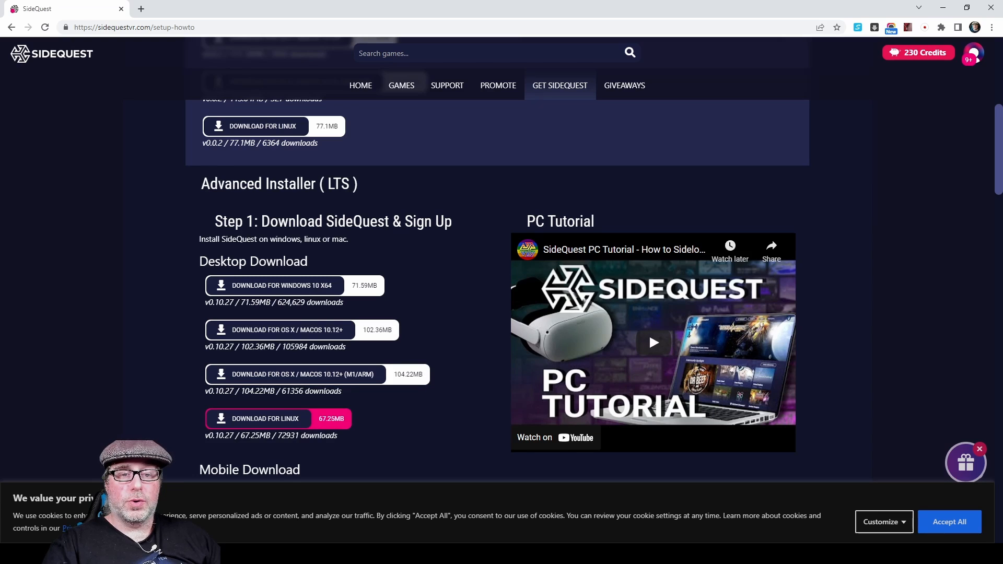
scroll(down, 3)
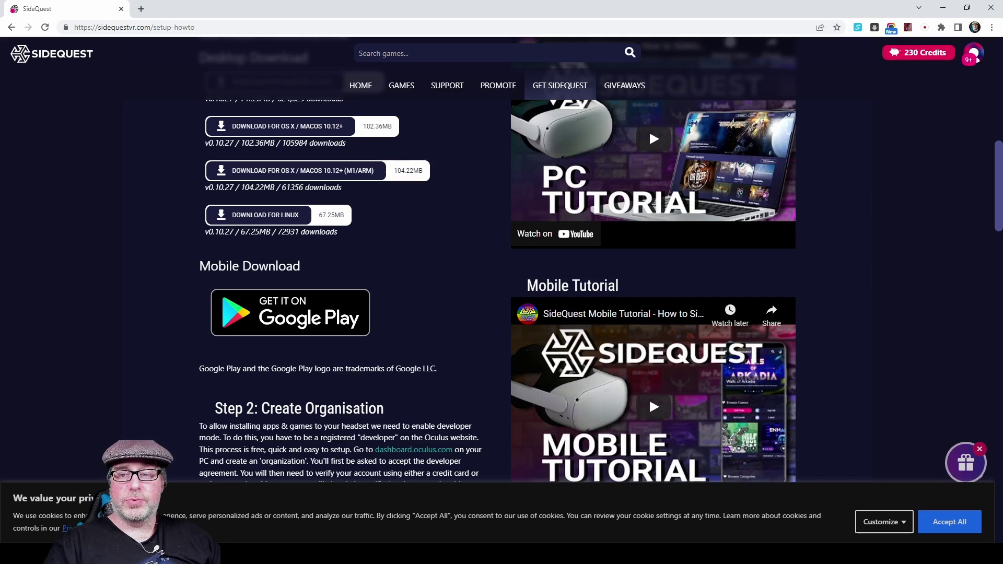
Step: Scroll the setup guide to Step 2: Create Organisation
scroll(down, 3)
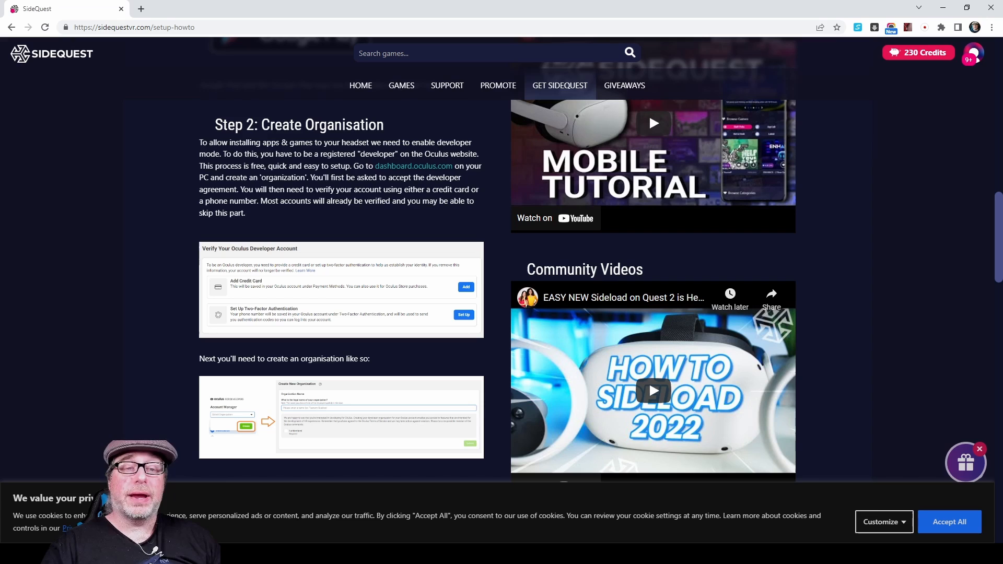
Step: Scroll the setup guide to Step 3: Install Drivers, just above Step 4: Enable Developer Mode
scroll(down, 3)
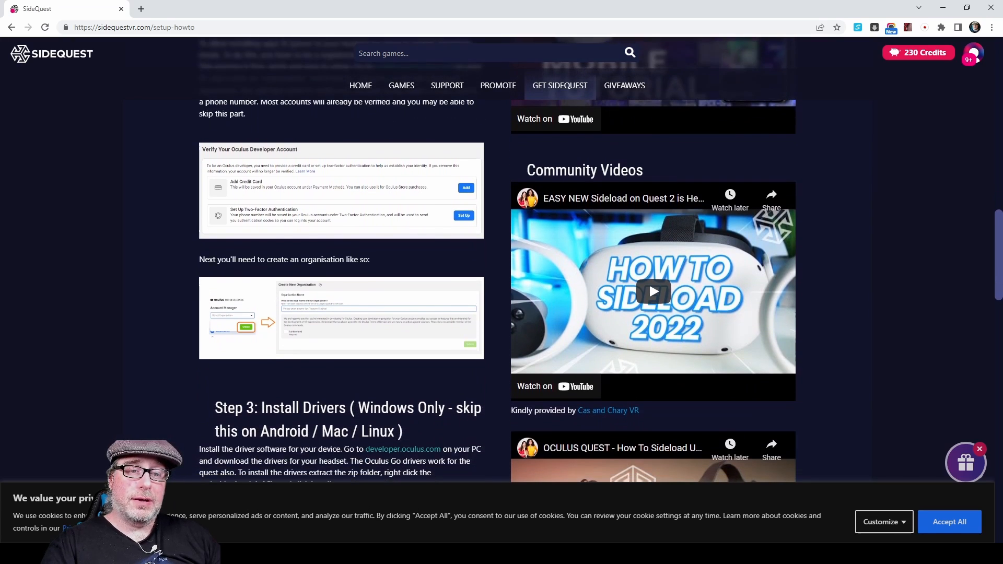
scroll(down, 3)
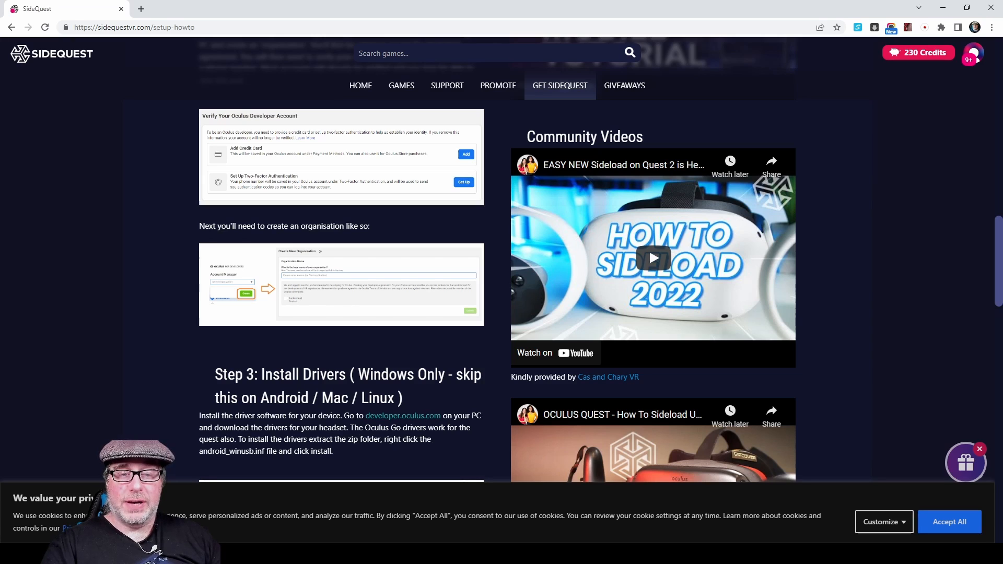
scroll(down, 3)
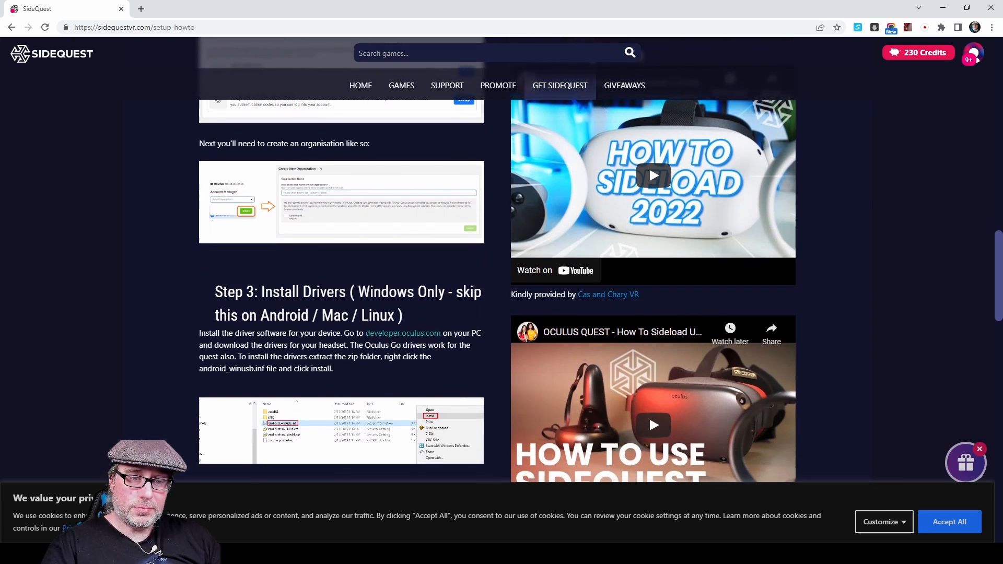
scroll(down, 3)
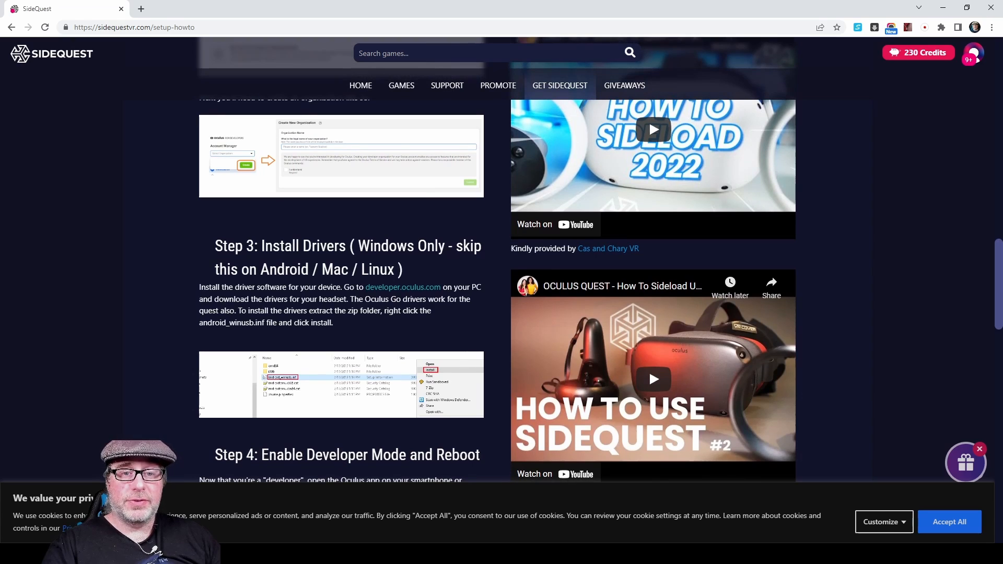
scroll(down, 3)
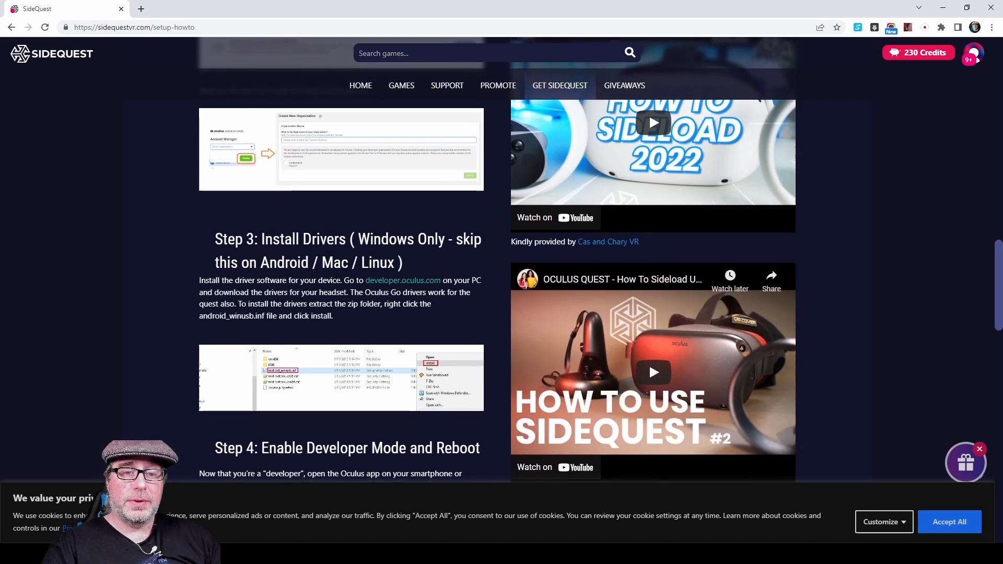
scroll(down, 3)
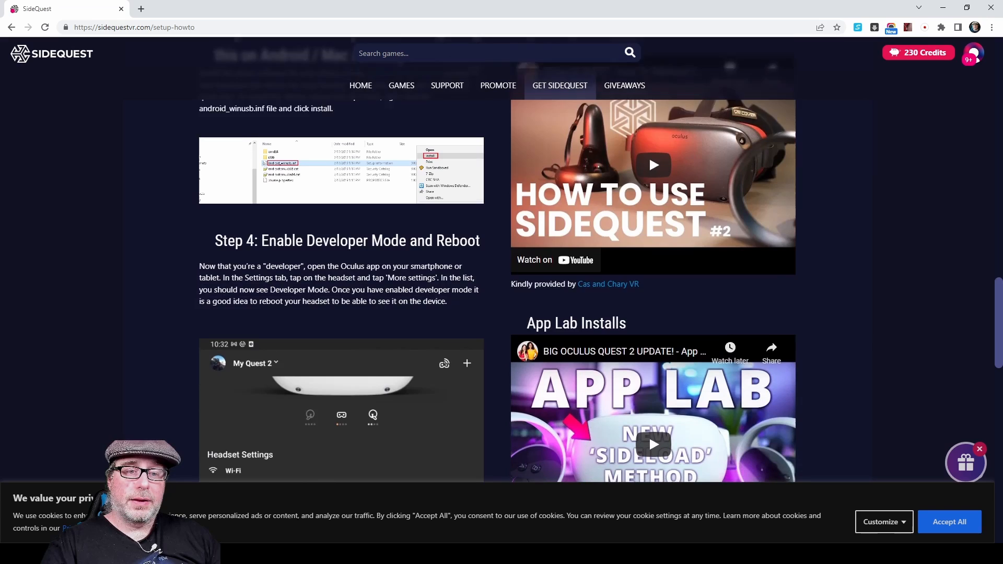
scroll(down, 3)
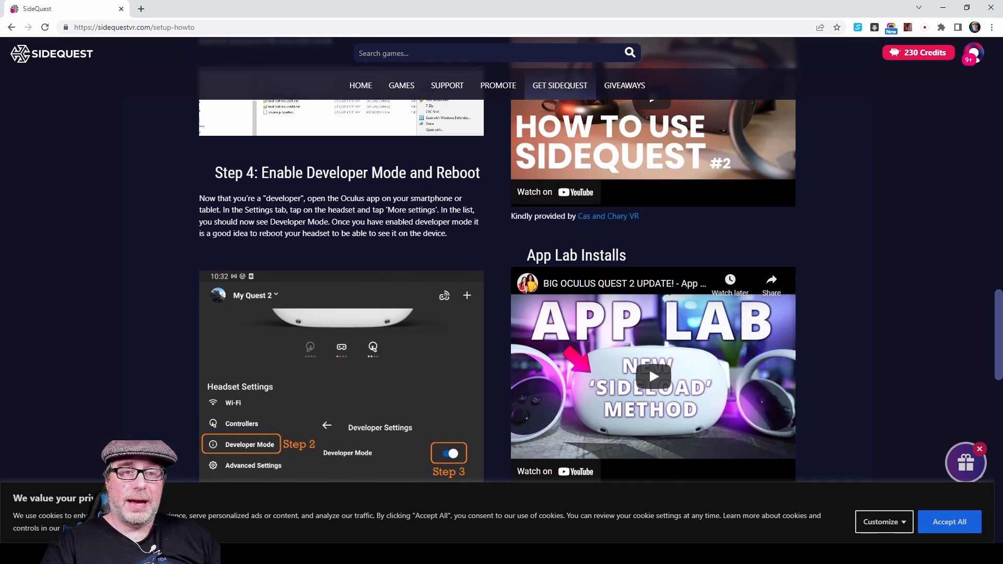
scroll(down, 3)
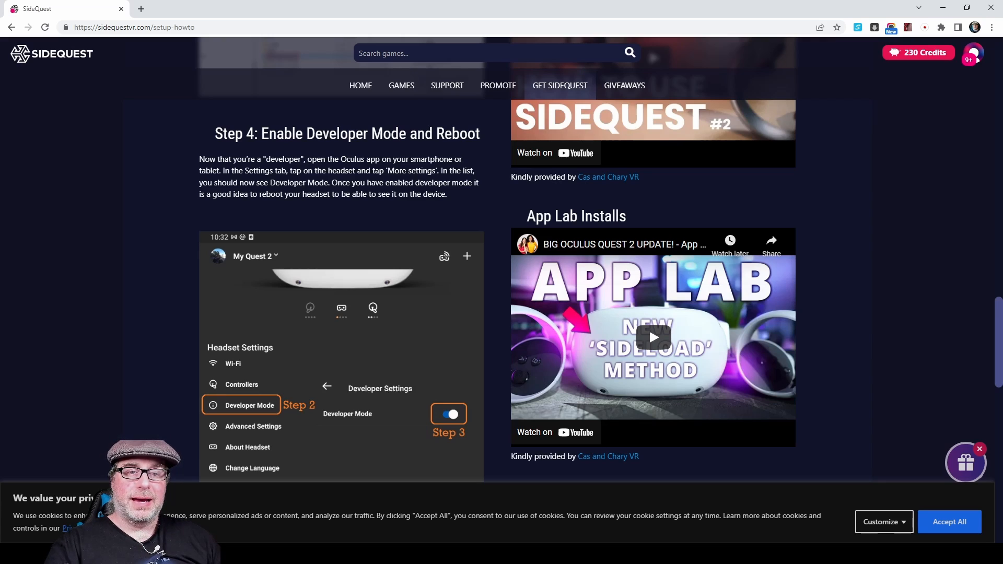
scroll(down, 3)
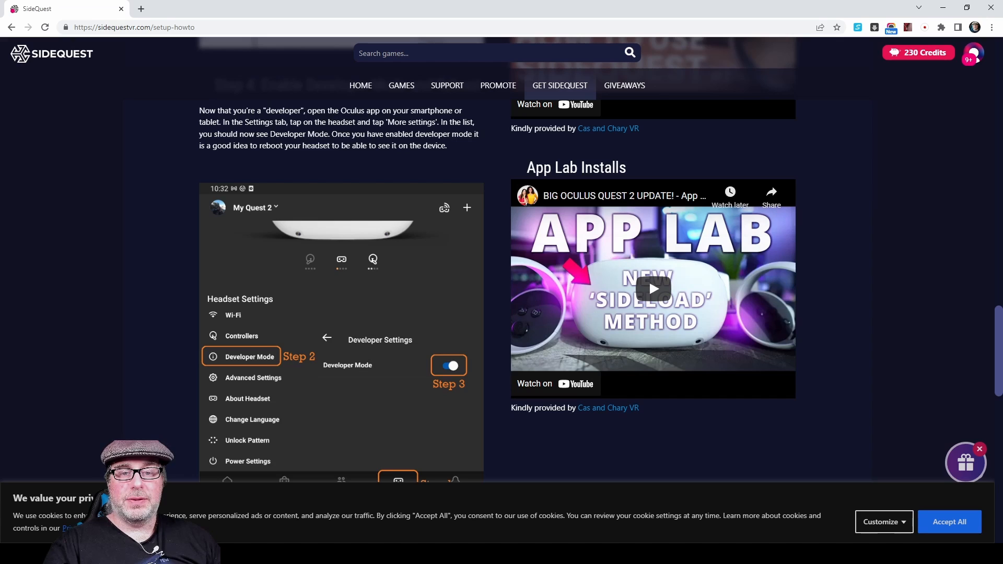
scroll(down, 3)
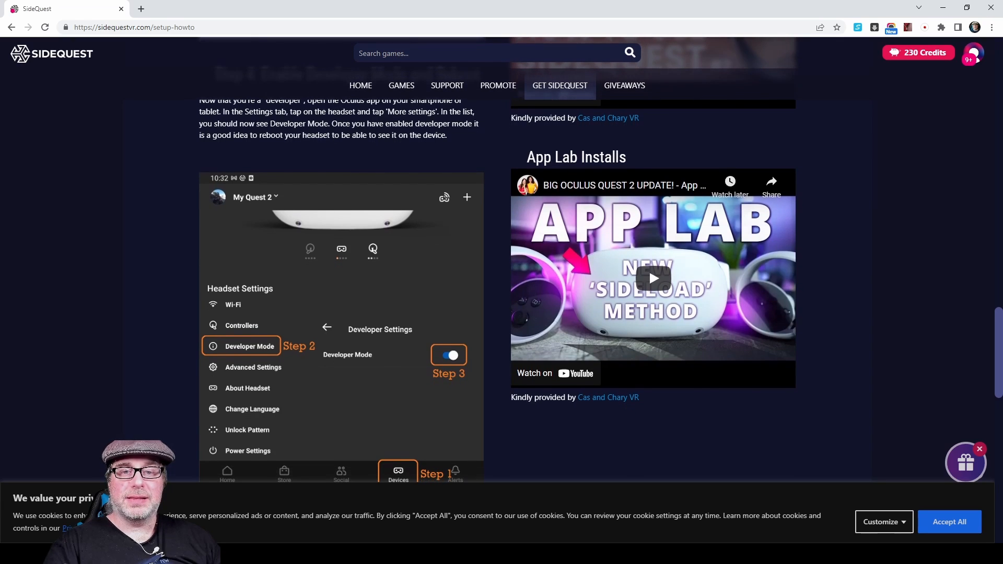
scroll(down, 3)
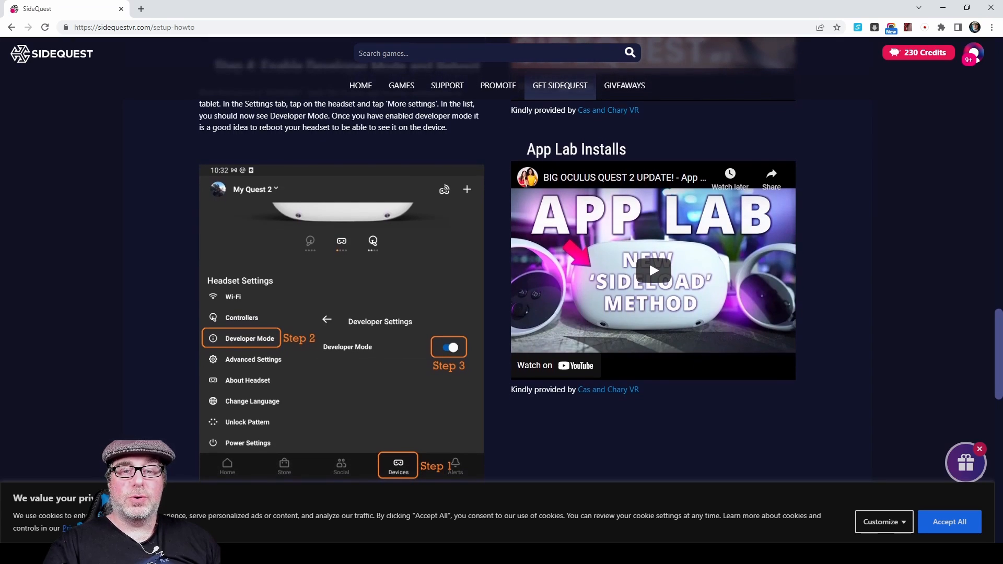
scroll(down, 3)
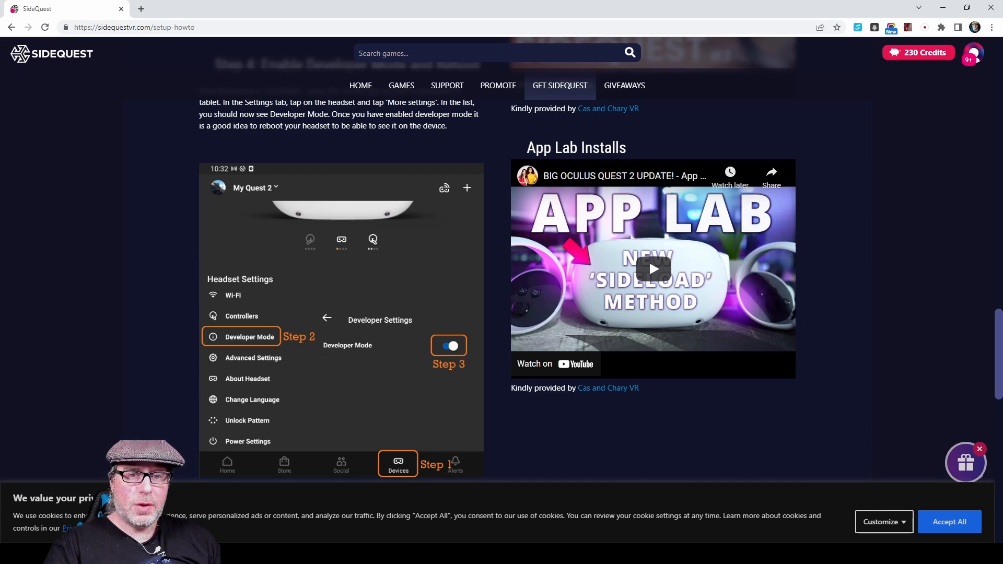
scroll(down, 3)
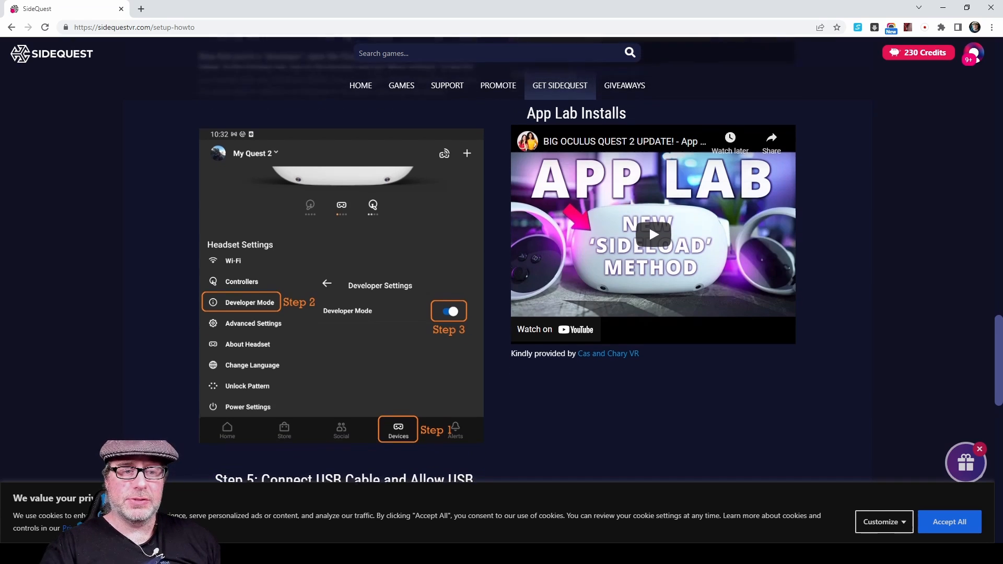
scroll(down, 3)
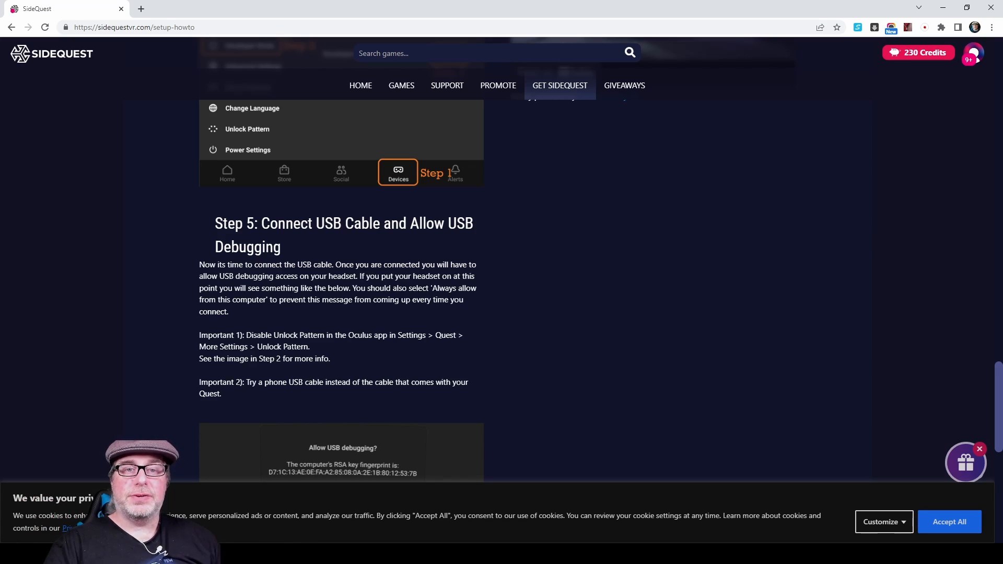
scroll(down, 3)
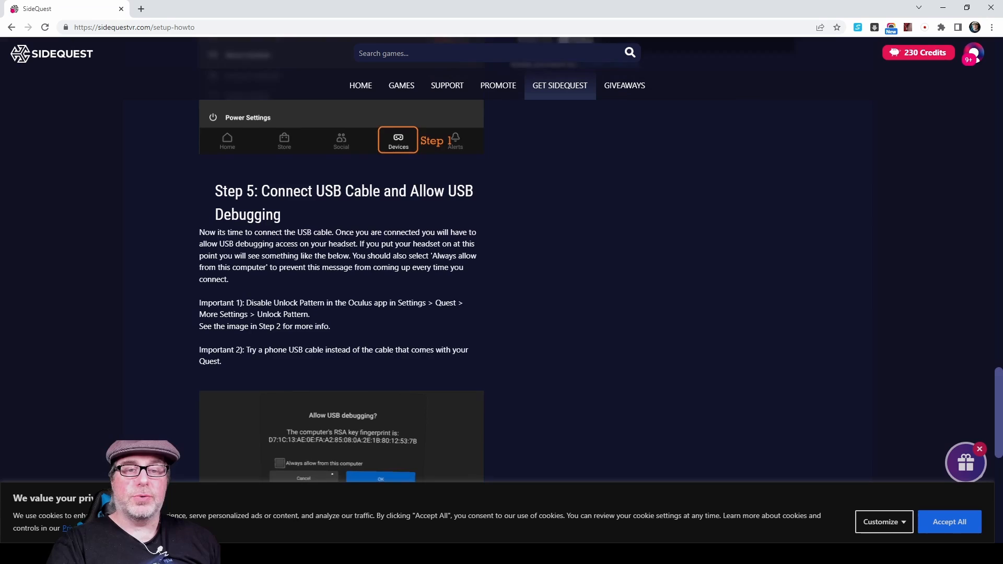
scroll(down, 3)
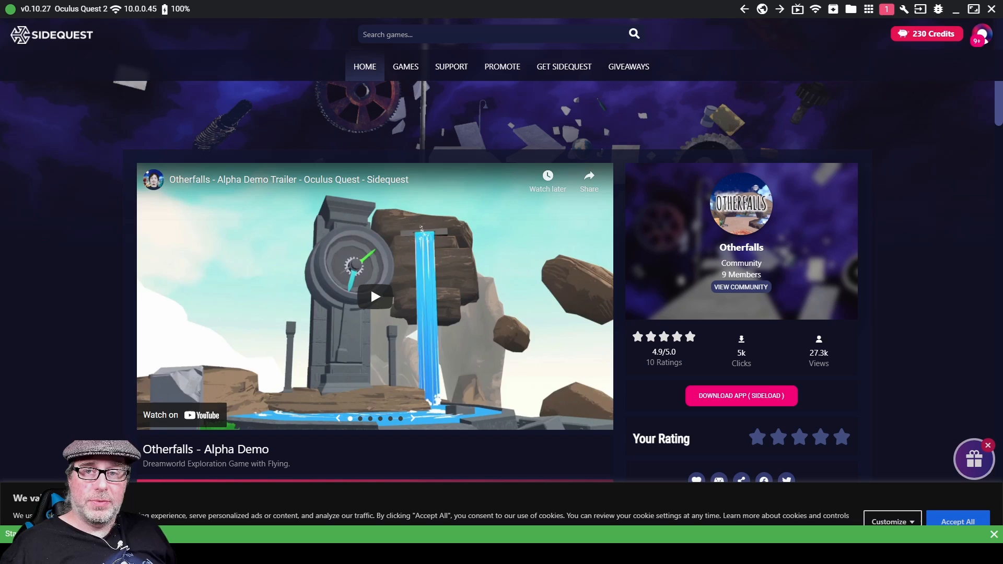
Step: Sideload the Otherfalls - Alpha Demo app to the connected Quest 2
click(742, 395)
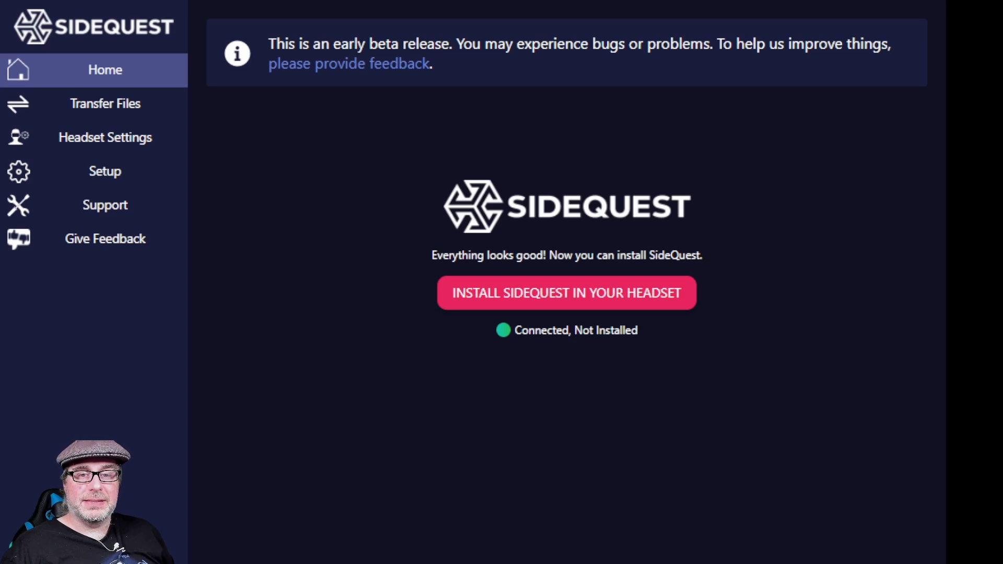
Step: Install SideQuest into the connected Quest 2 headset from the Easy Installer
click(567, 293)
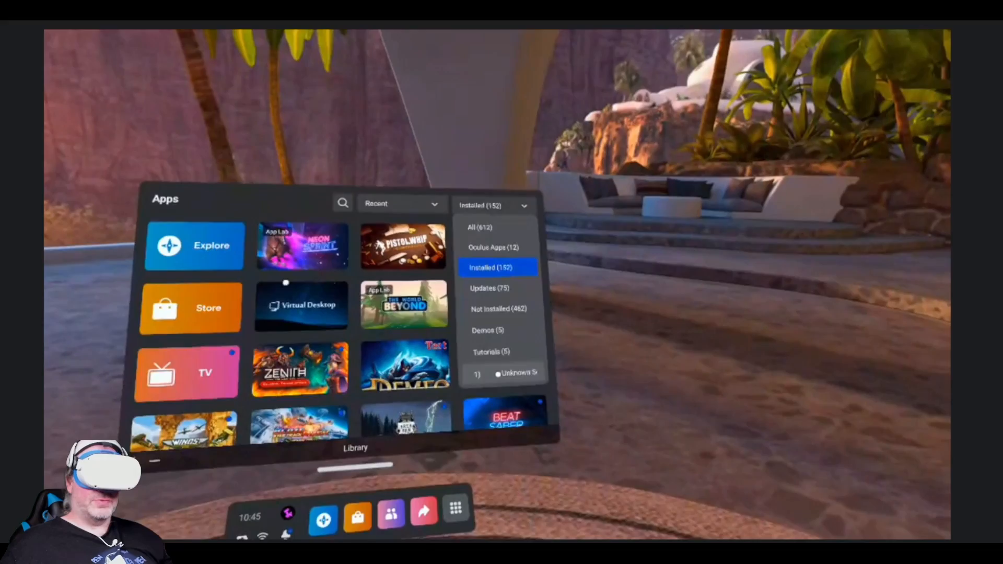
Step: Switch the headset's Apps library filter from Installed to Unknown Sources
click(513, 373)
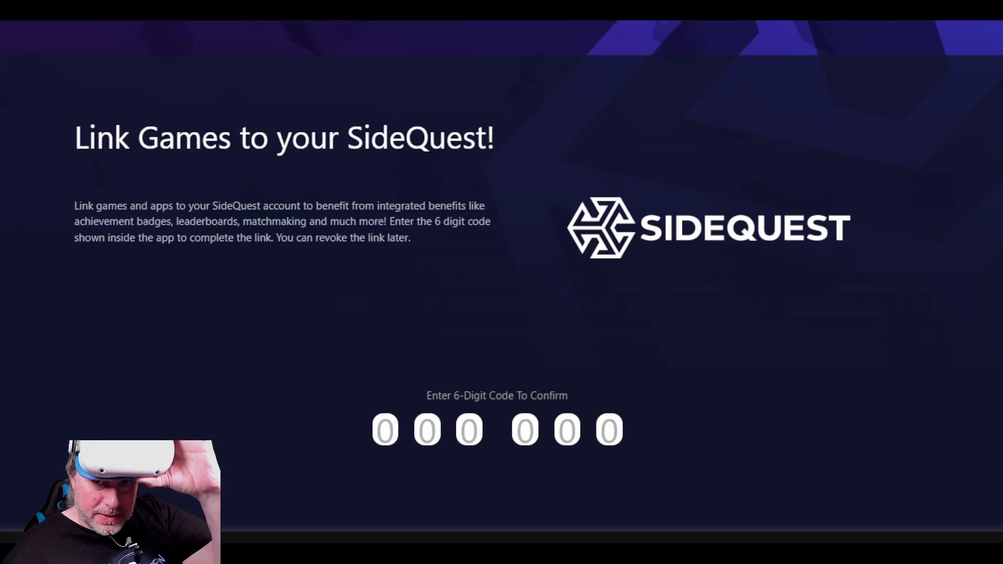
mouse_move(300, 252)
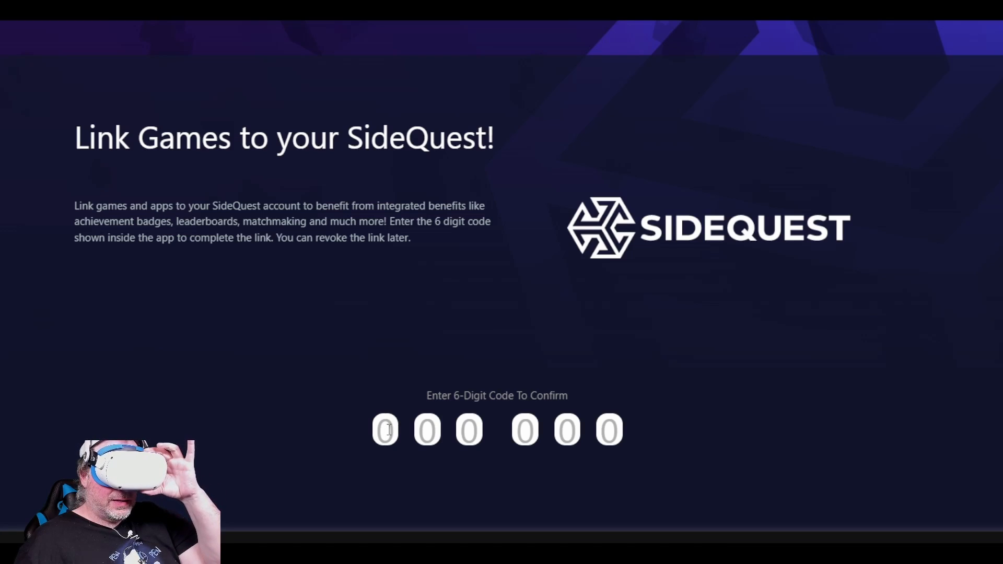
Step: Enter the link code and grant the official SideQuest app access to the account
text(71)
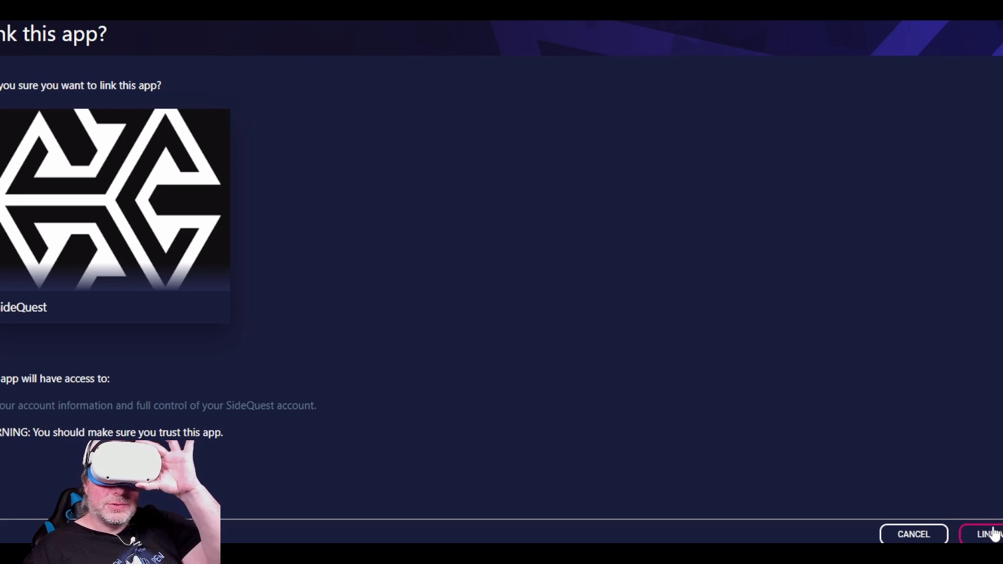
click(989, 535)
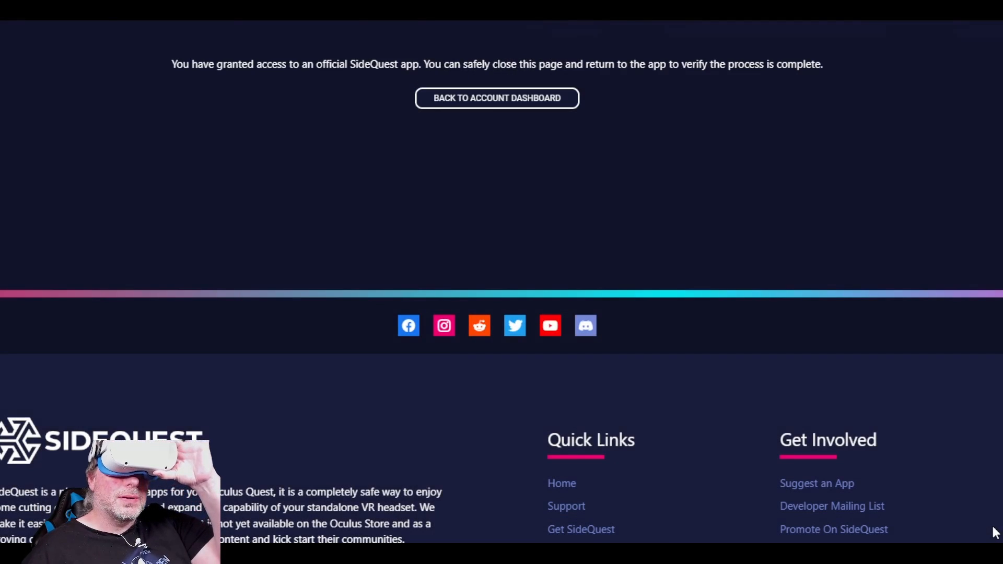
mouse_move(670, 310)
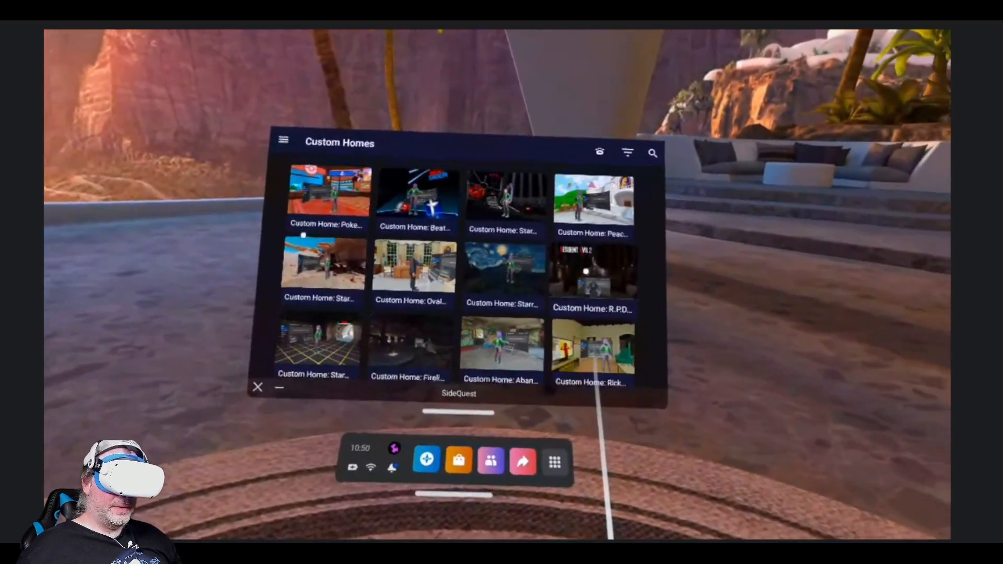
Step: Scroll Custom Homes, then pick another catalogue category, bringing up the Keep Me Open tip
scroll(down, 3)
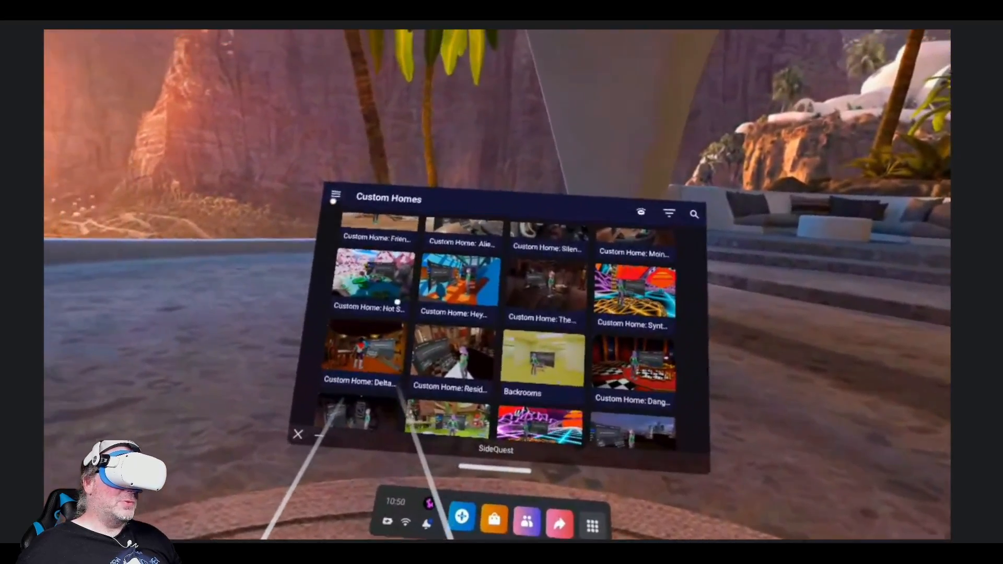
click(335, 199)
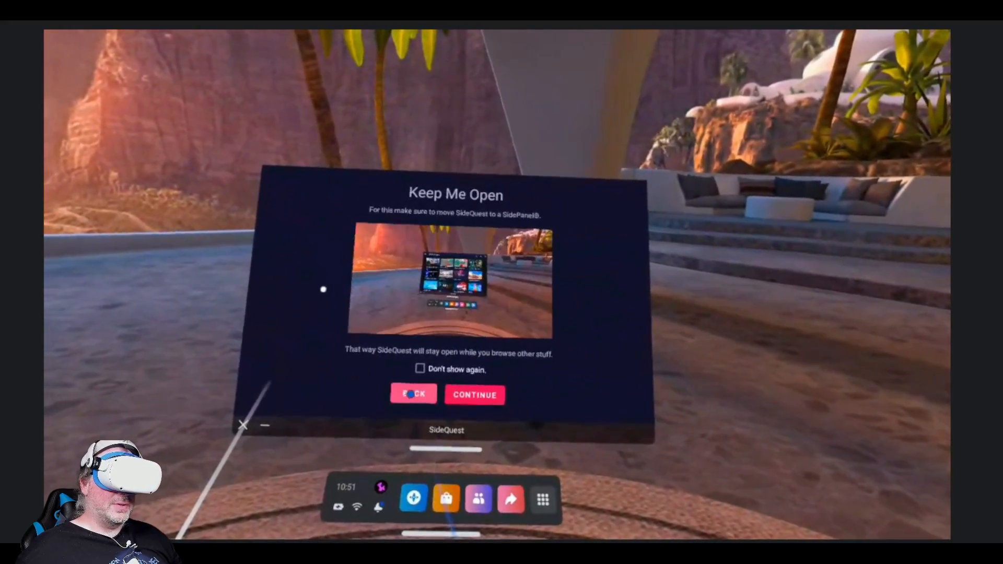
Step: Dismiss the Keep Me Open tip and scroll the Games & Apps catalogue to Climbey Demo
click(475, 394)
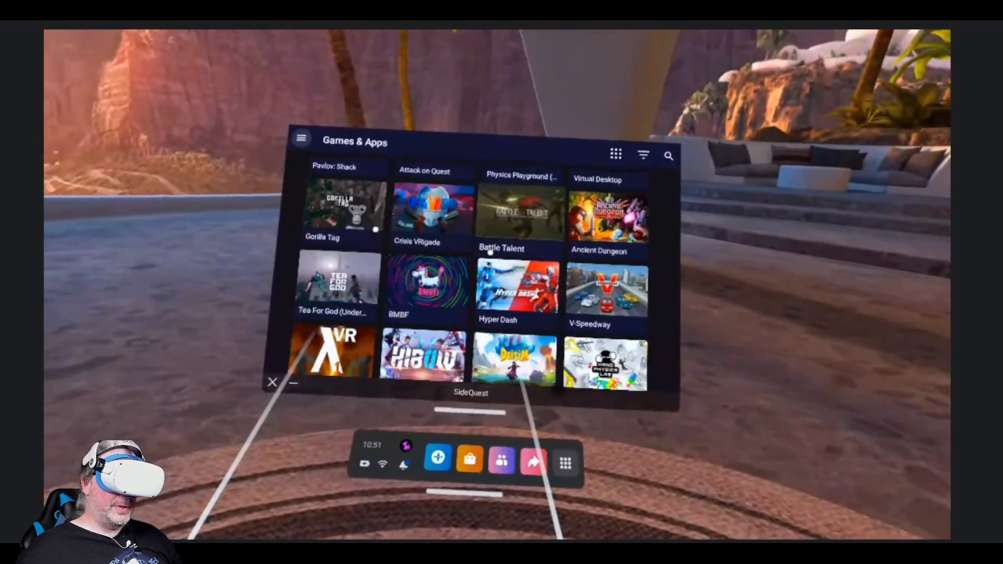
scroll(down, 3)
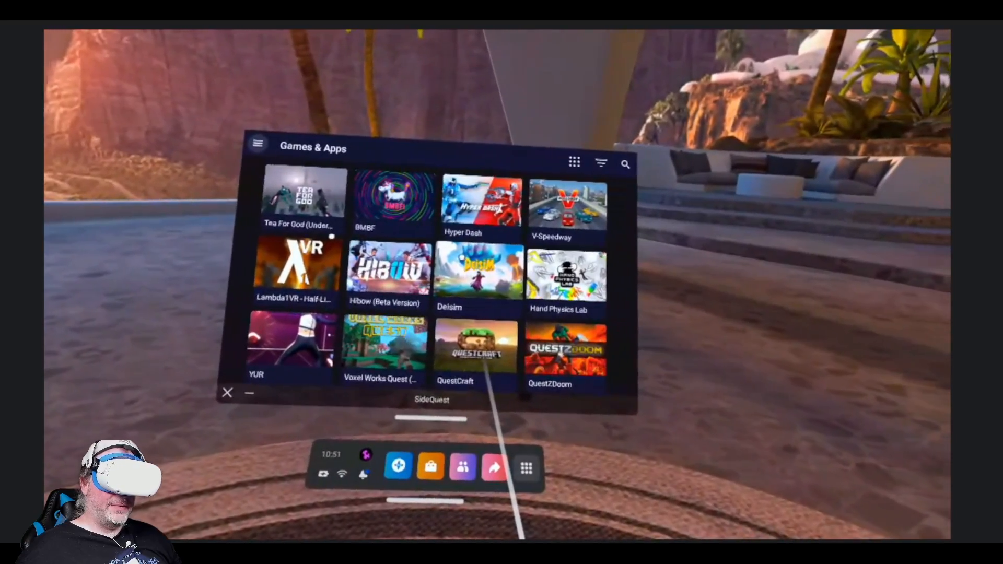
scroll(down, 3)
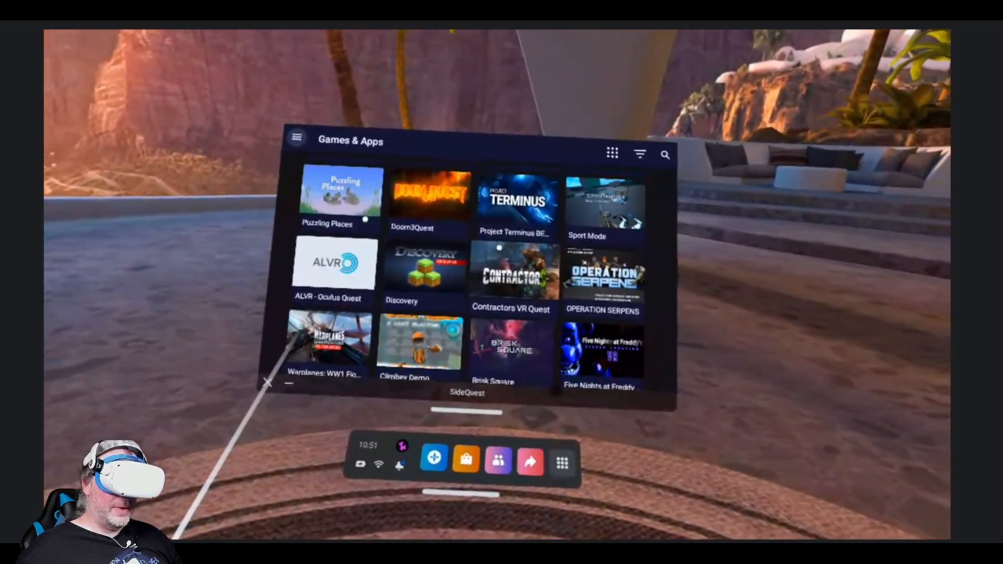
scroll(down, 3)
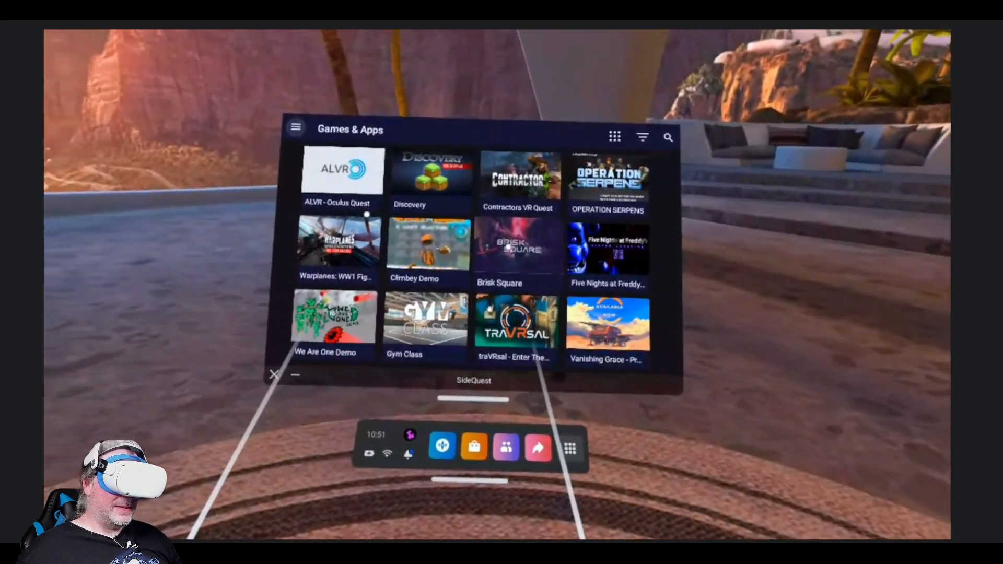
scroll(down, 3)
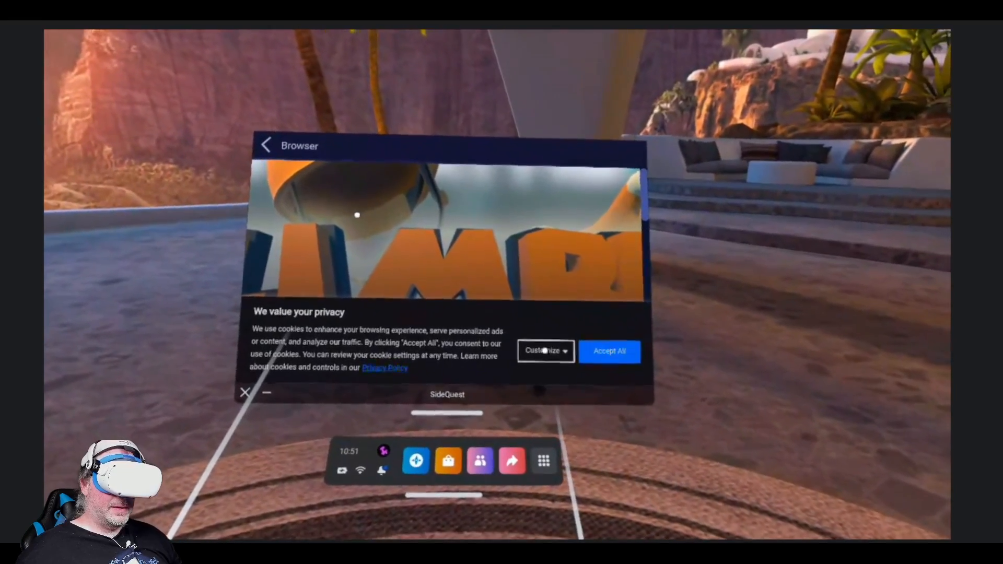
Step: Dismiss the cookie privacy notice on the Climbey Demo page
click(545, 351)
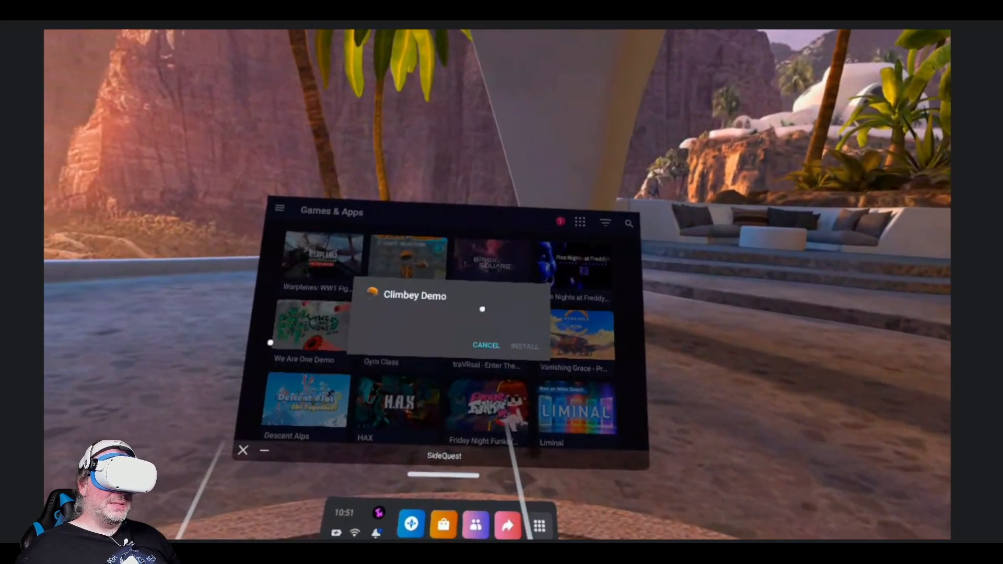
Step: Cancel the first Climbey Demo prompt, request the install again and confirm Install
click(525, 345)
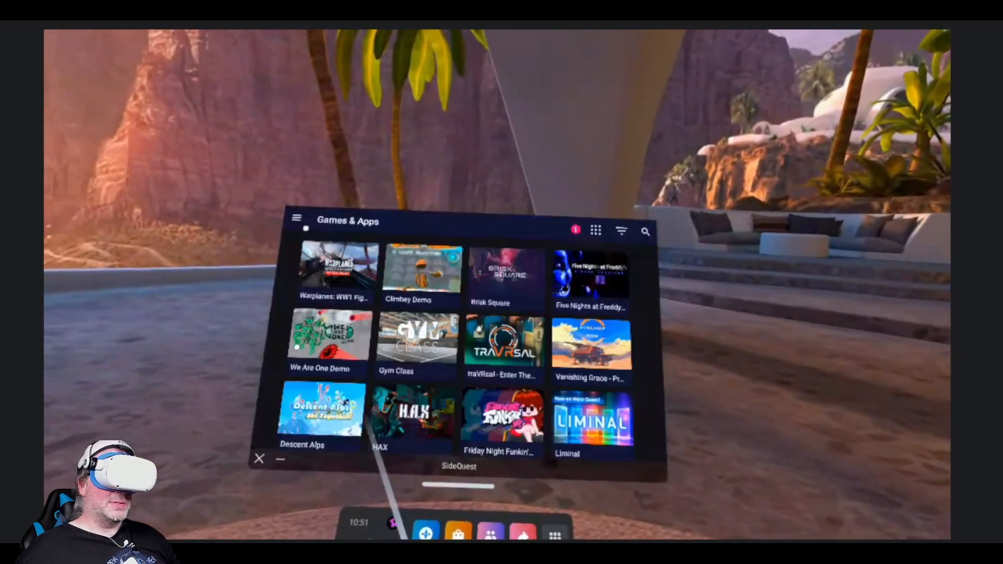
click(420, 274)
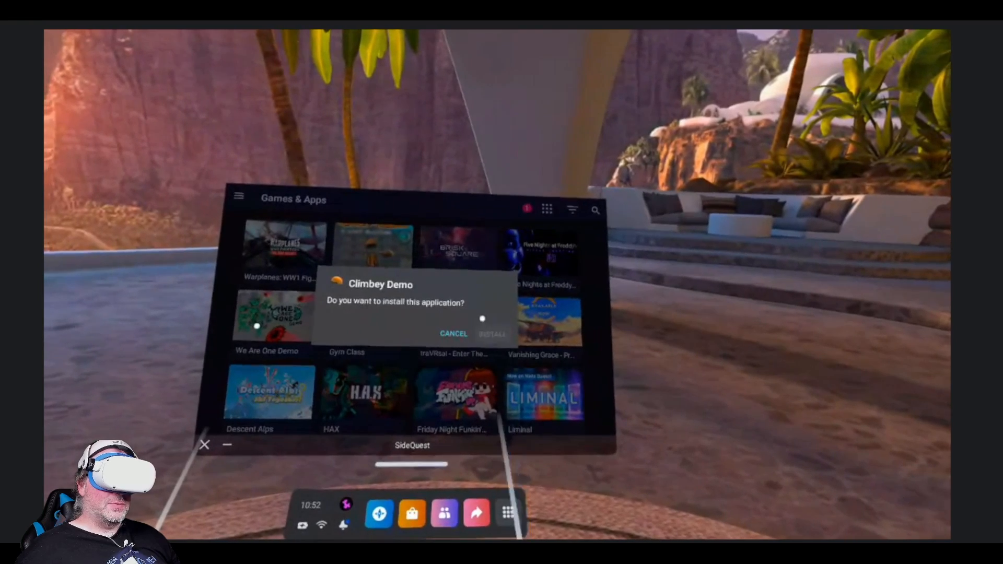
click(492, 333)
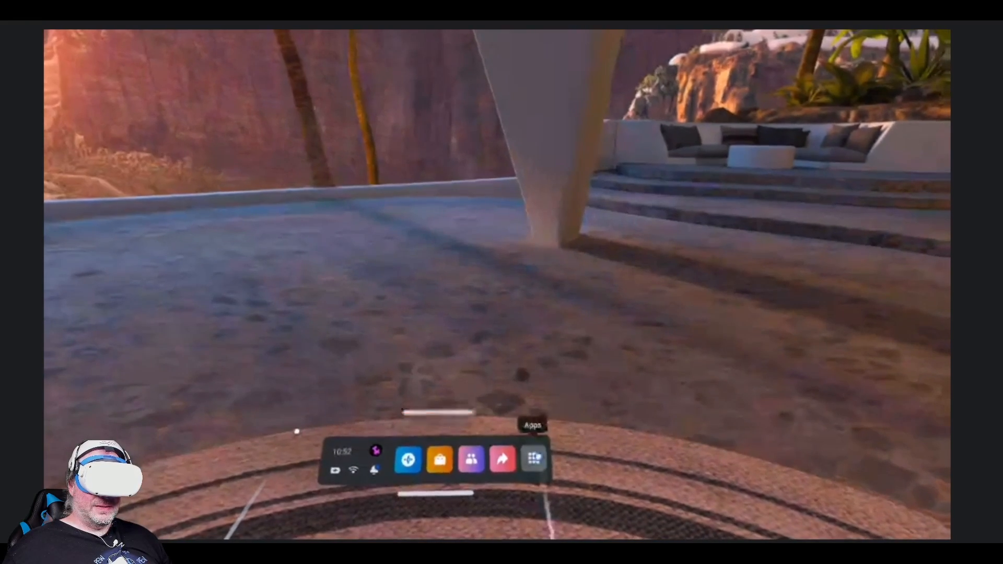
Step: Launch Otherfalls from the Apps library, choose New Game, then quit it
click(534, 460)
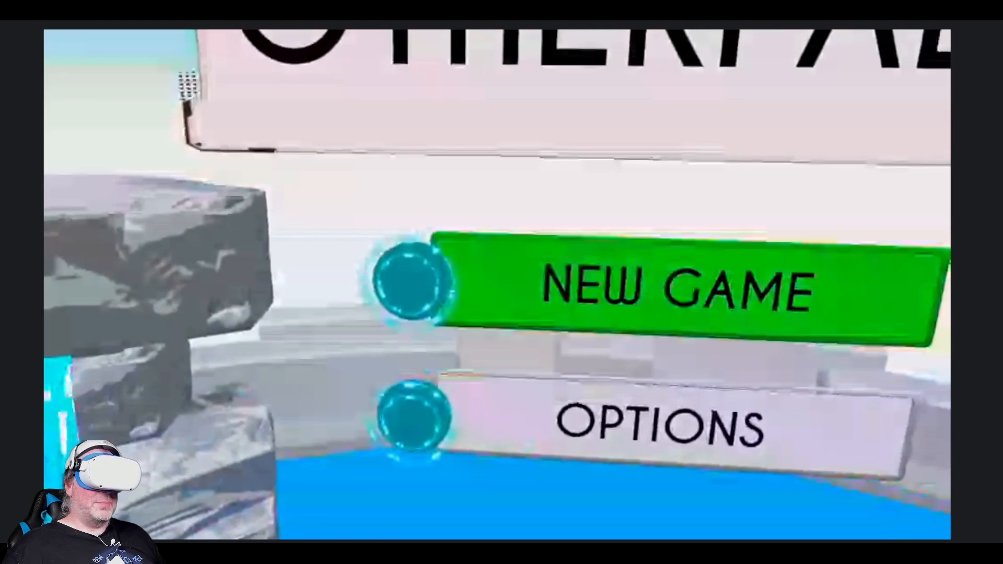
click(680, 289)
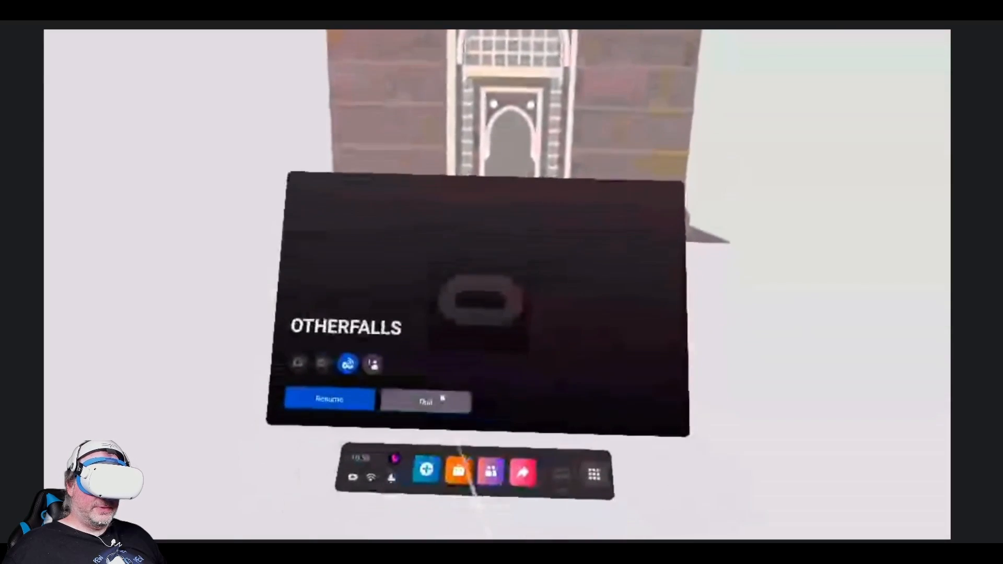
click(329, 398)
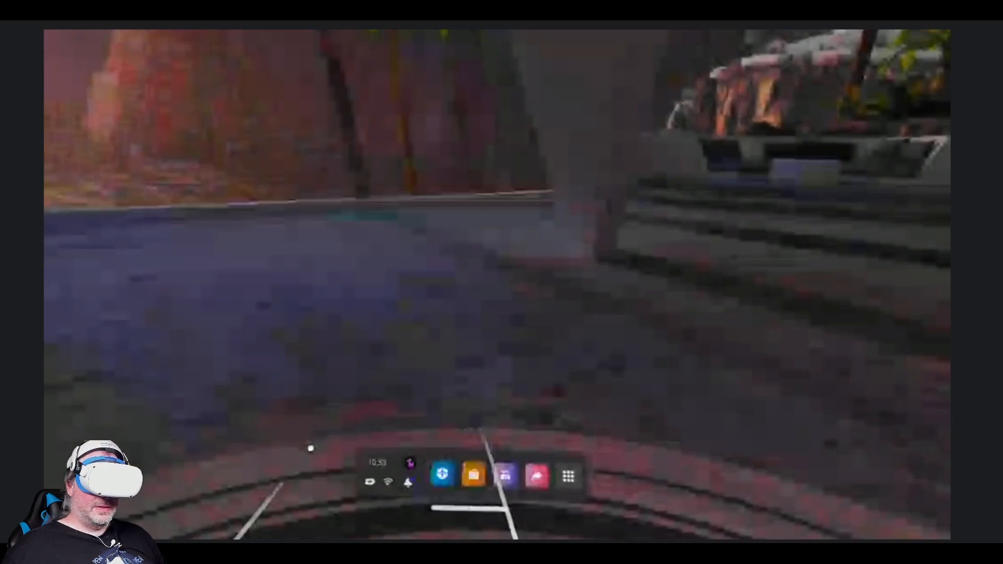
Step: Open the Oculus Store and type 'd' into its search field
click(569, 477)
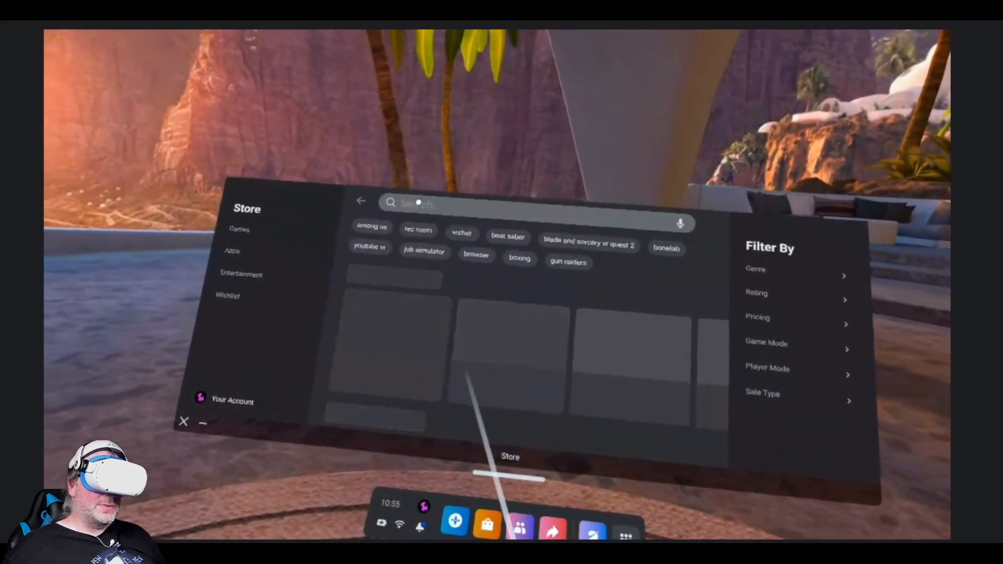
text(d)
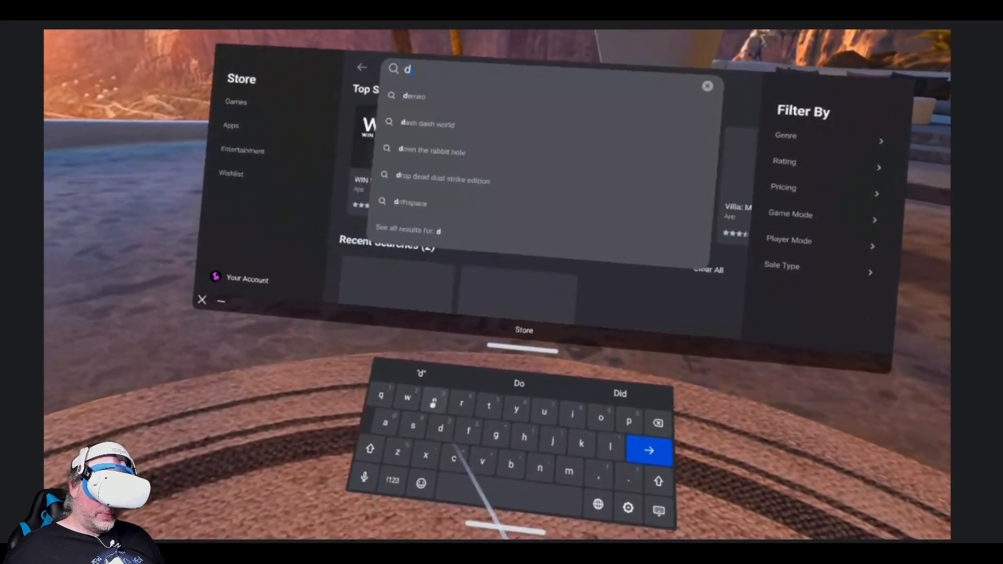